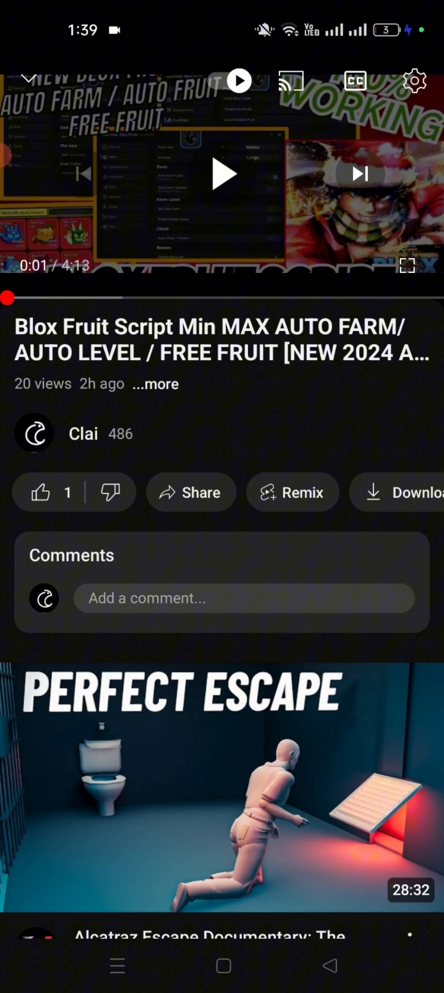
Expand the Blox Fruit video's description and follow the 'LINK FOR EXECUTOR' URL.
left_click(154, 384)
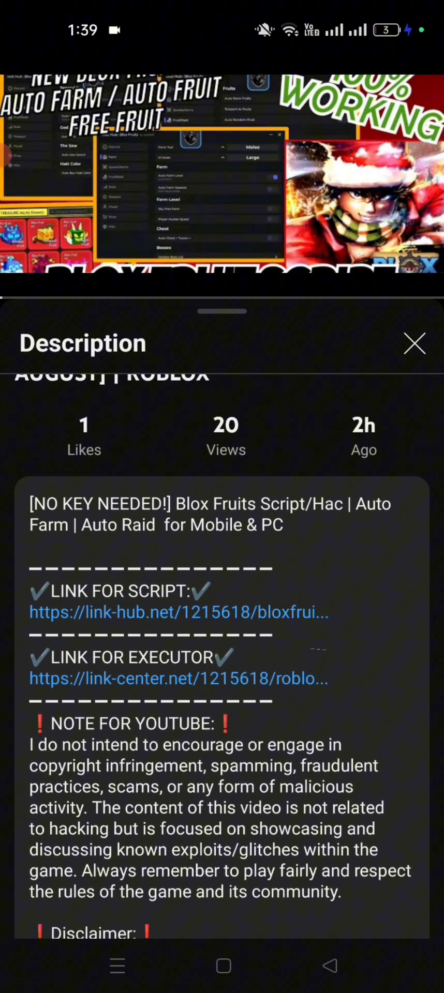
scroll("up", 3)
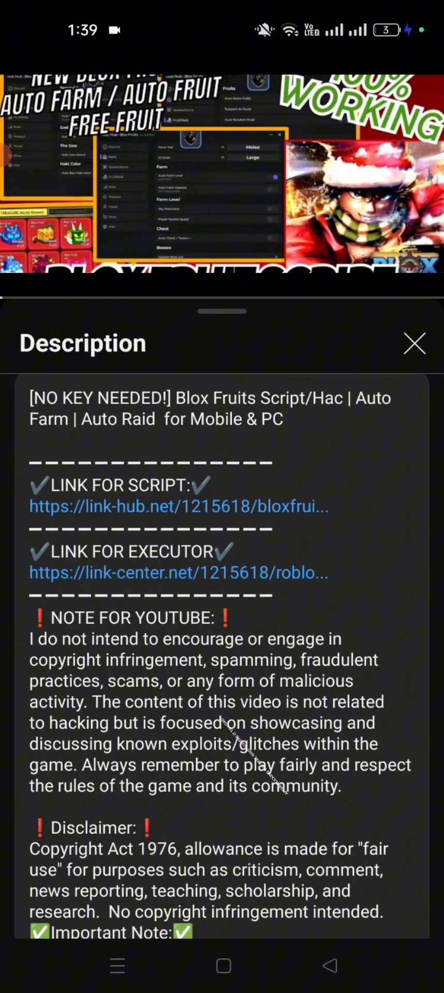
left_click(178, 507)
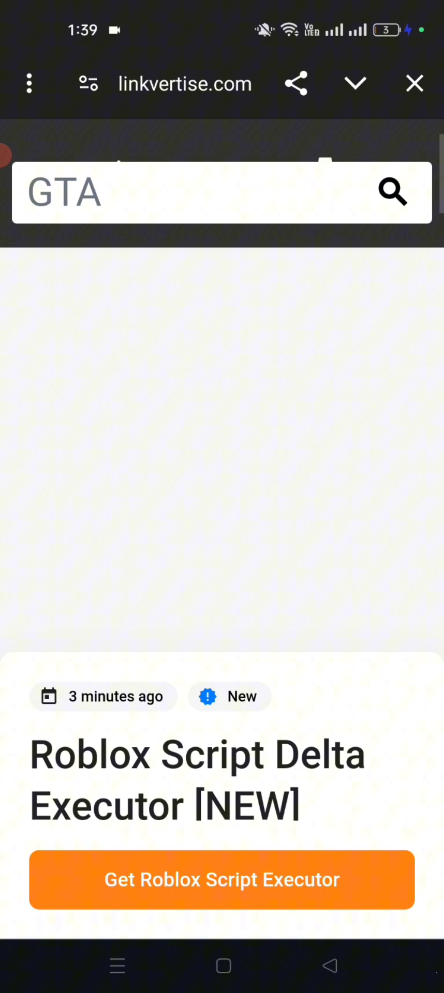
Request 'Get Roblox Script Executor' on Linkvertise to reach the three-step 'Choose and complete' sequence.
scroll("down", 3)
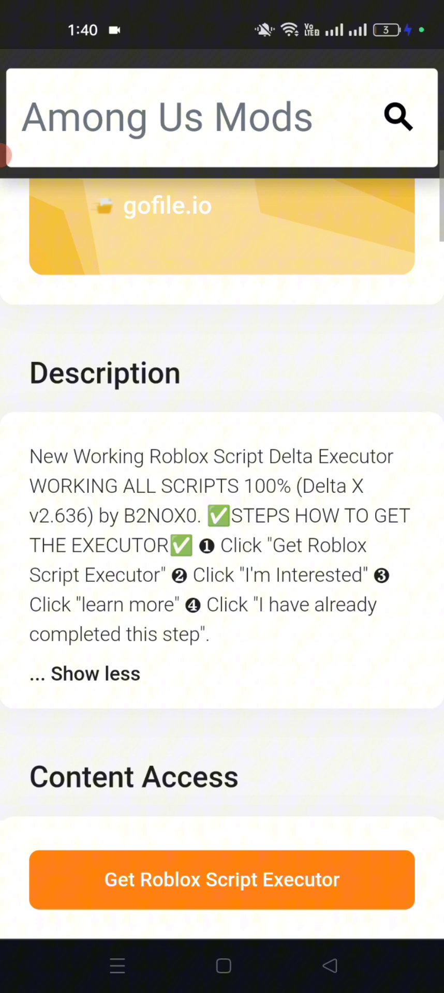
scroll("up", 3)
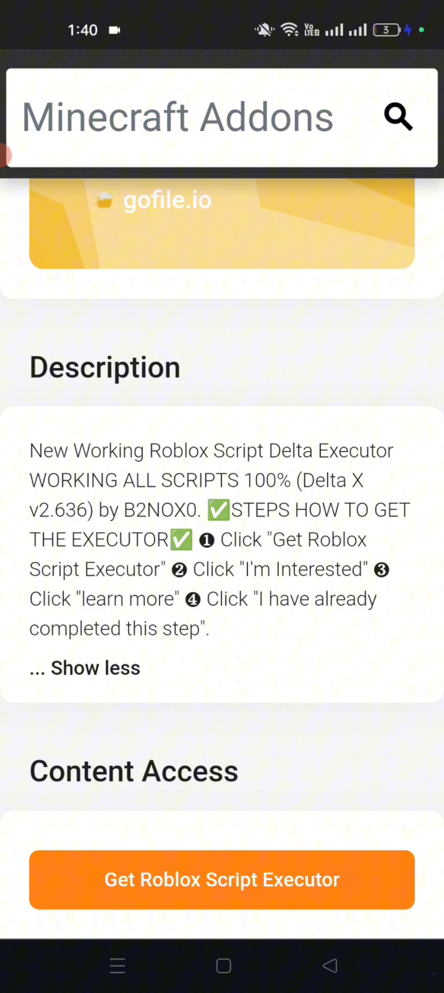
left_click(190, 117)
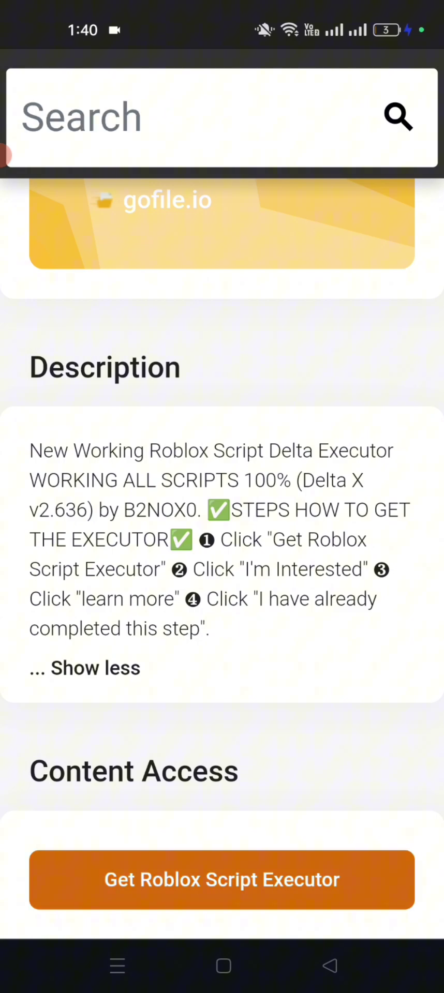
left_click(222, 880)
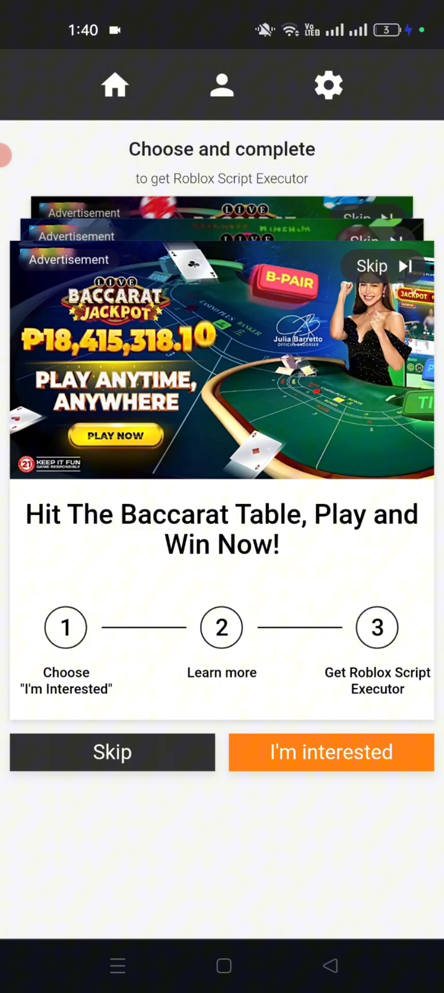
Complete the baccarat 'I'm interested' and 'Learn more' ad steps, reaching the Delta X Gofile page.
left_click(331, 753)
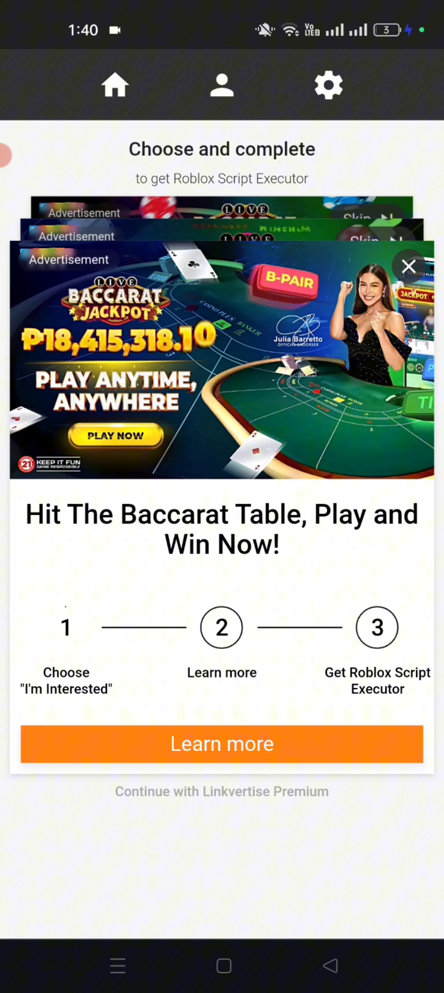
left_click(66, 627)
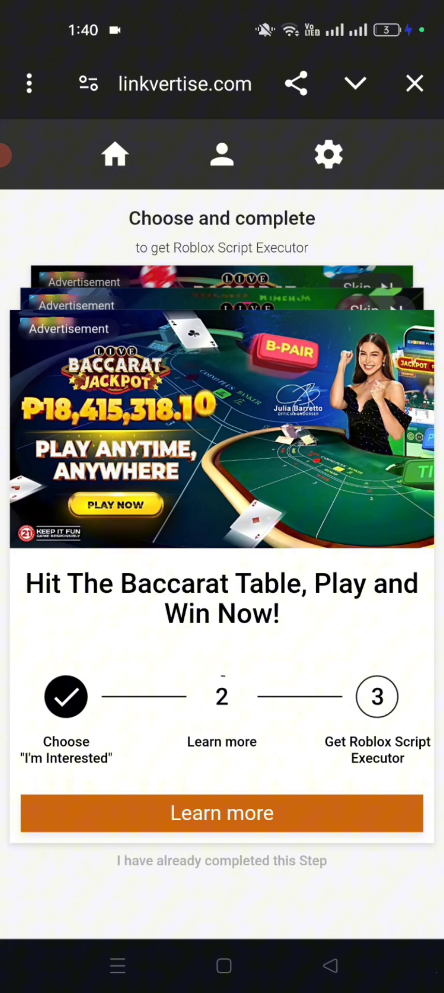
left_click(221, 813)
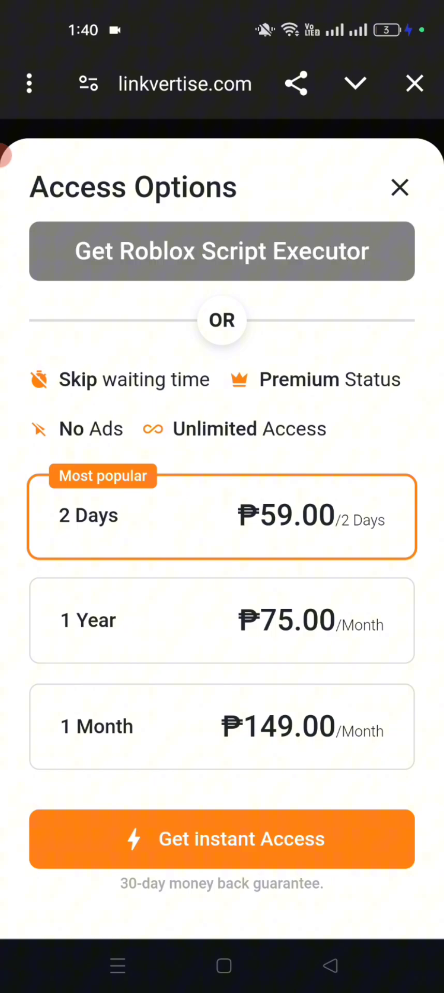
left_click(399, 188)
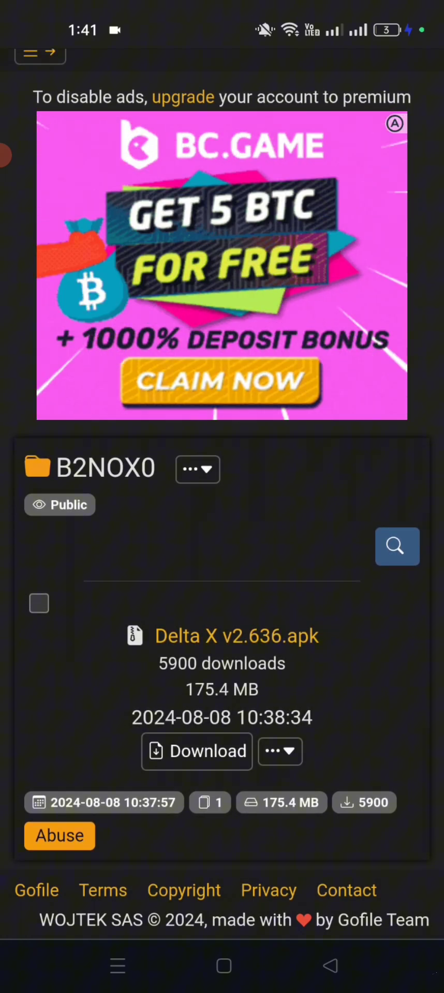
Download Delta X v2.636.apk (175.4 MB) from Gofile, confirming 'Download again'.
left_click(196, 751)
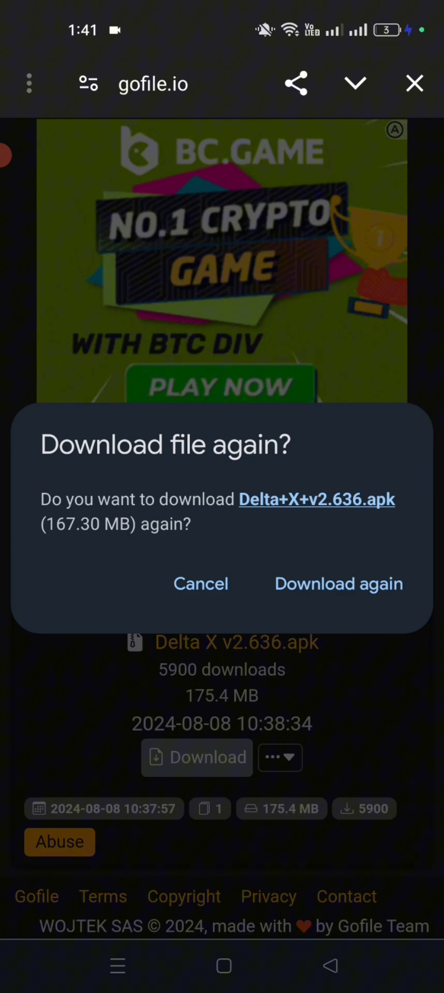
left_click(337, 583)
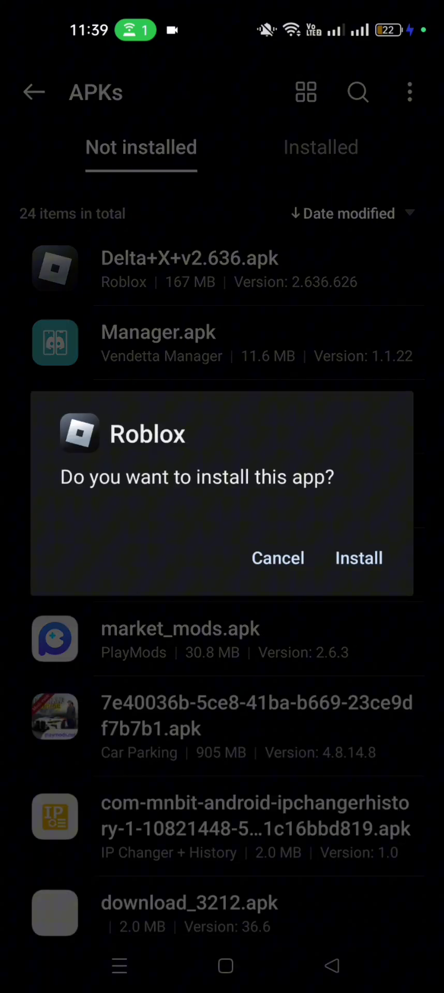
Install the Delta X Roblox APK and open it to Roblox's Home feed.
left_click(358, 558)
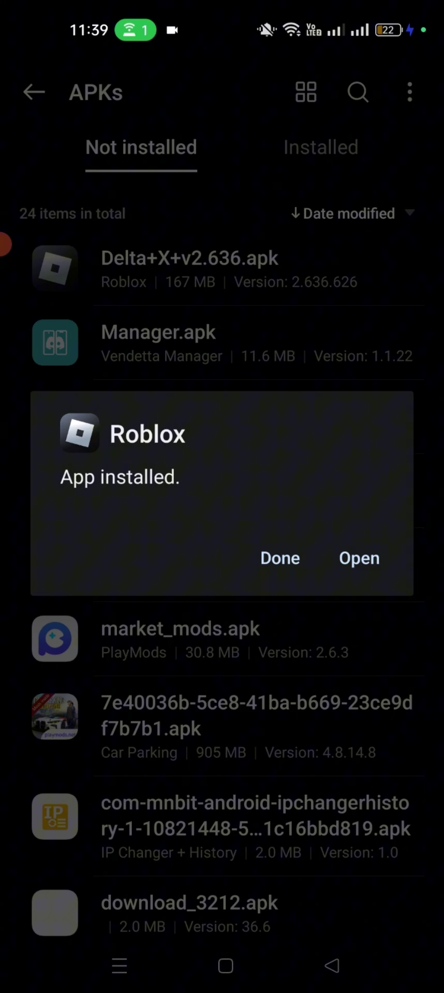
left_click(358, 558)
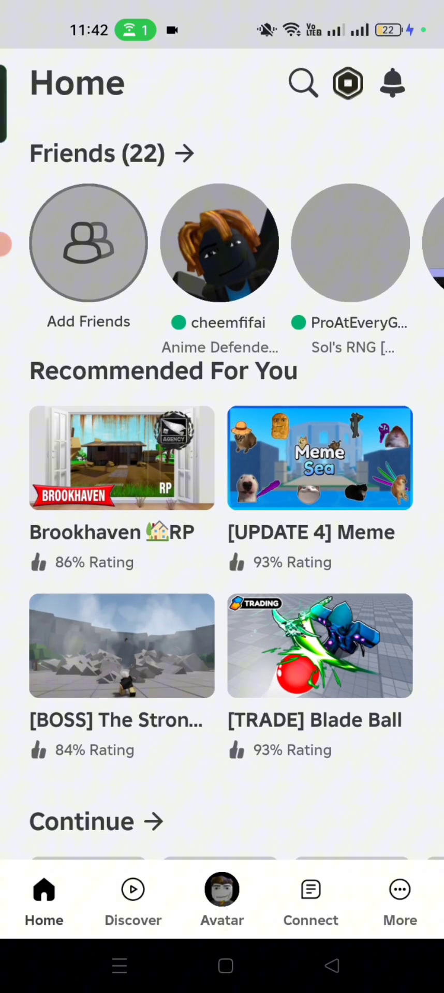
scroll("down", 3)
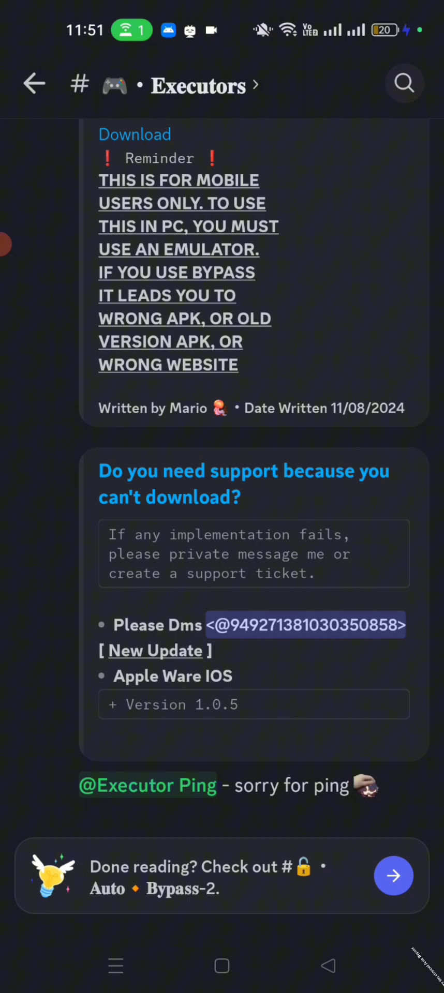
Paste and send the platoboost key link in HaHa Bypasser's #Auto Bypass channel.
left_click(33, 82)
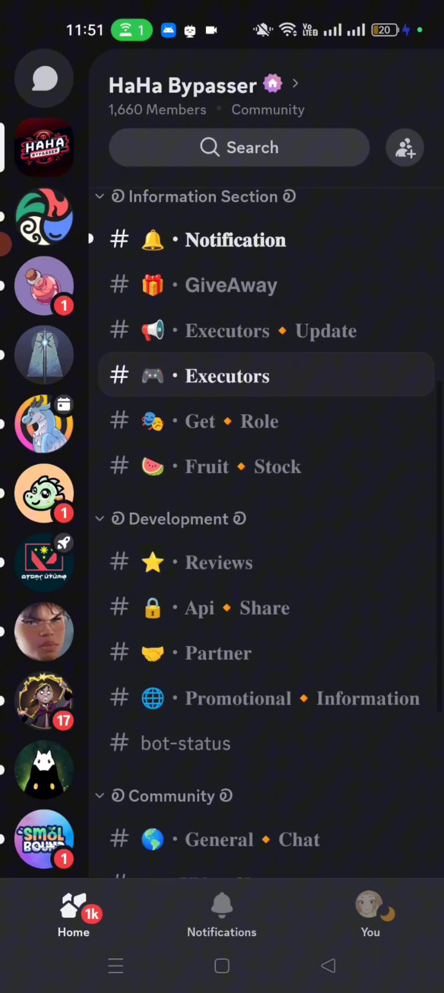
scroll("down", 3)
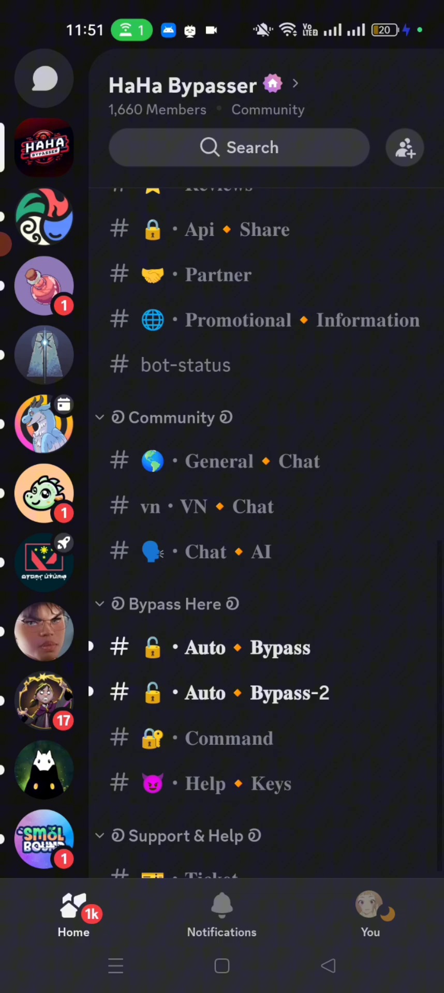
left_click(249, 647)
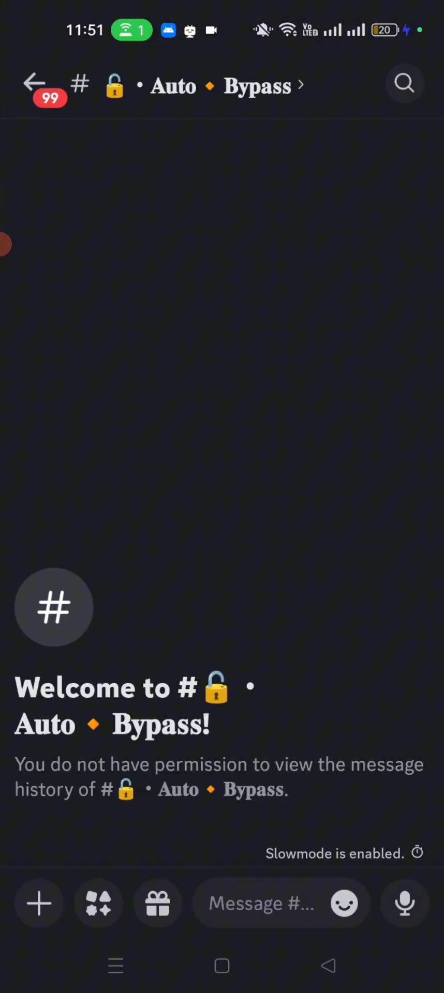
left_click(272, 903)
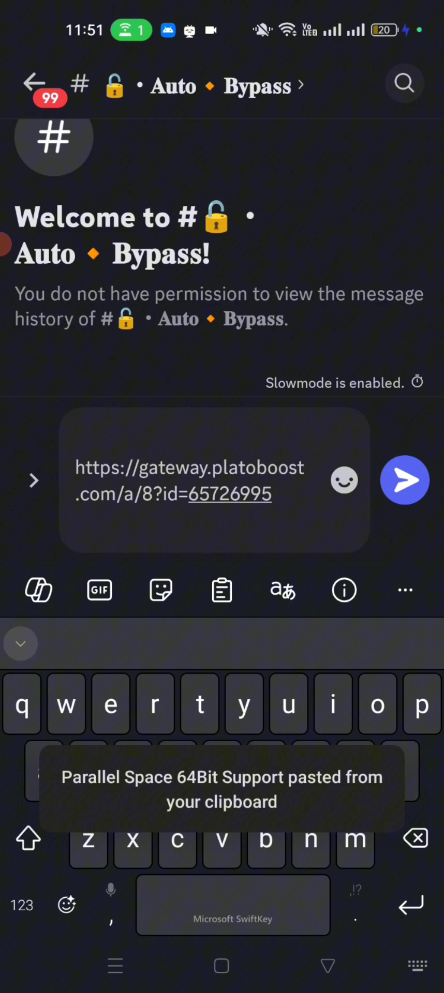
left_click(405, 480)
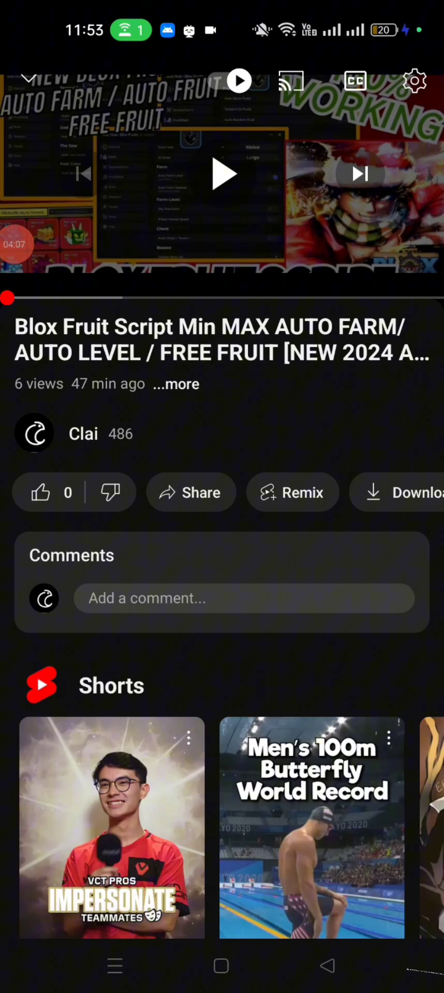
Expand the video description and follow the 'LINK FOR SCRIPT' URL to Linkvertise.
left_click(175, 384)
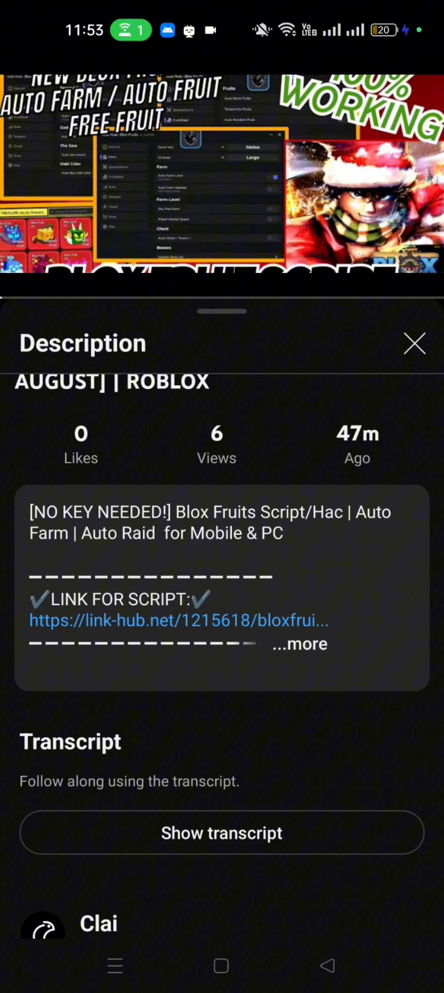
left_click(300, 644)
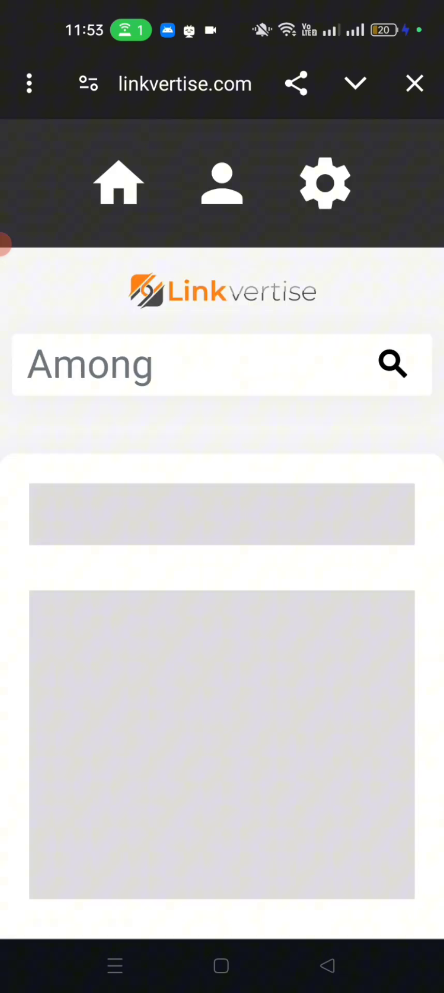
Accept the sports betting offer and open the SportsPlus advertiser page for step two.
scroll("down", 3)
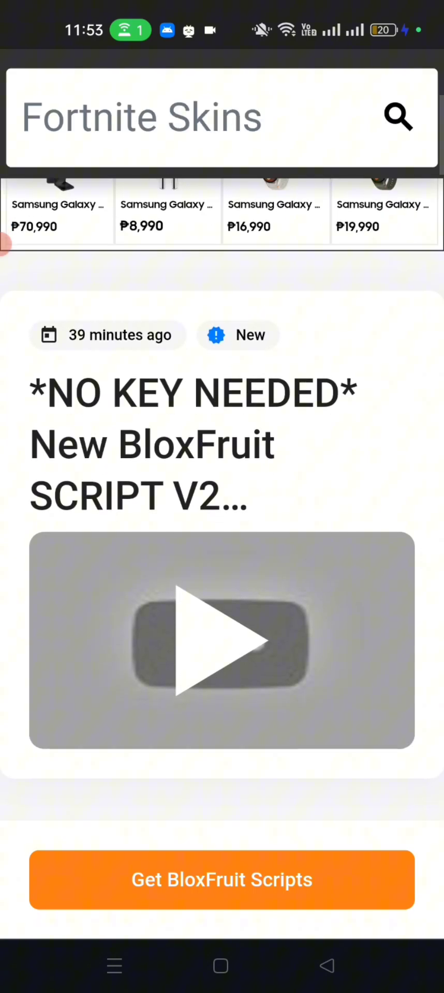
scroll("down", 3)
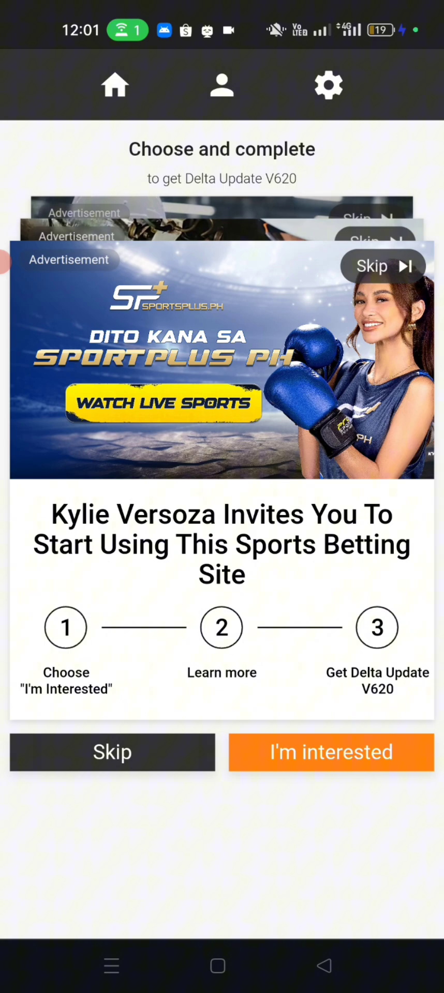
left_click(330, 752)
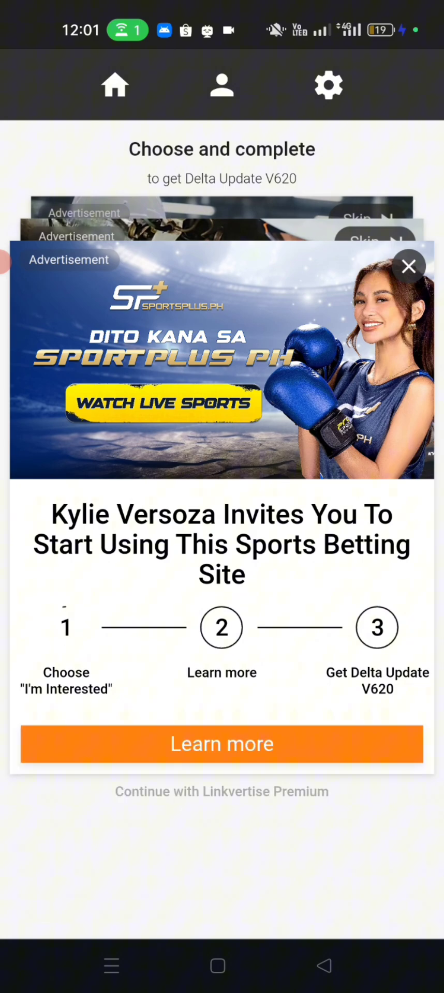
left_click(66, 627)
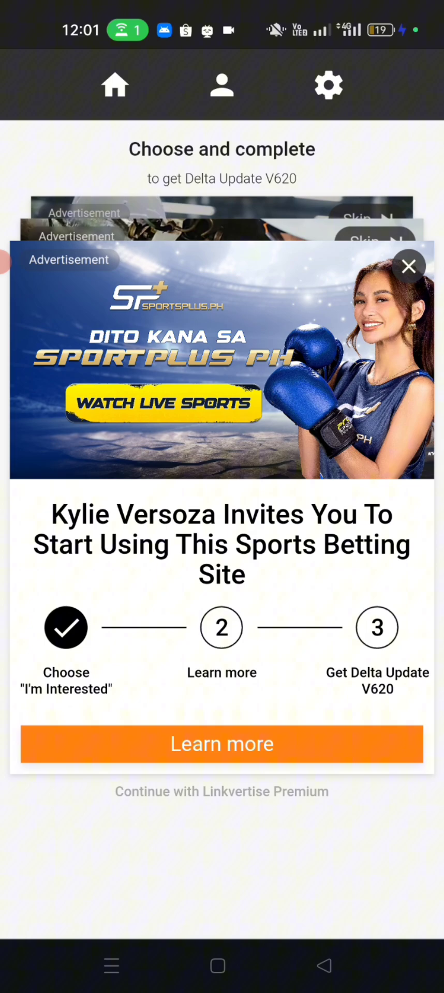
left_click(408, 265)
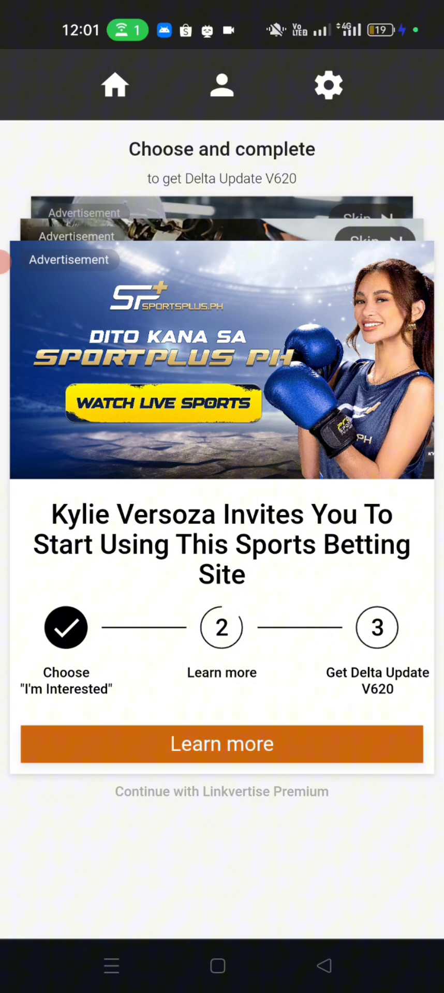
left_click(163, 403)
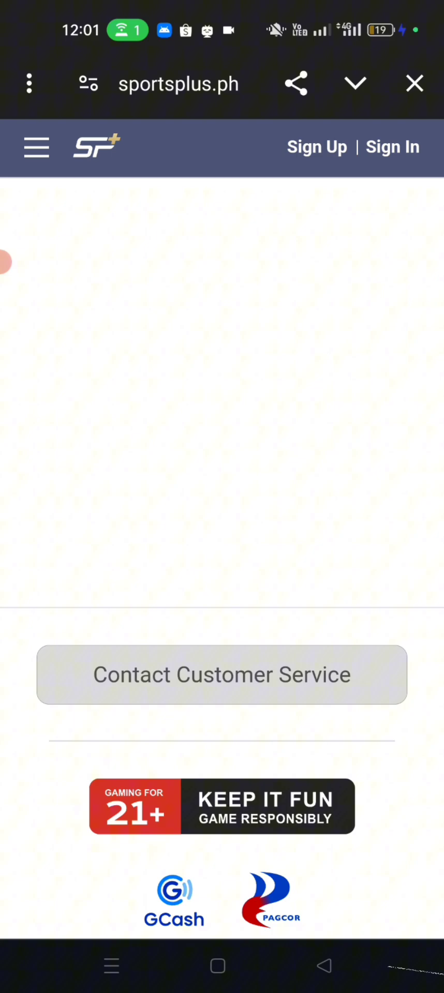